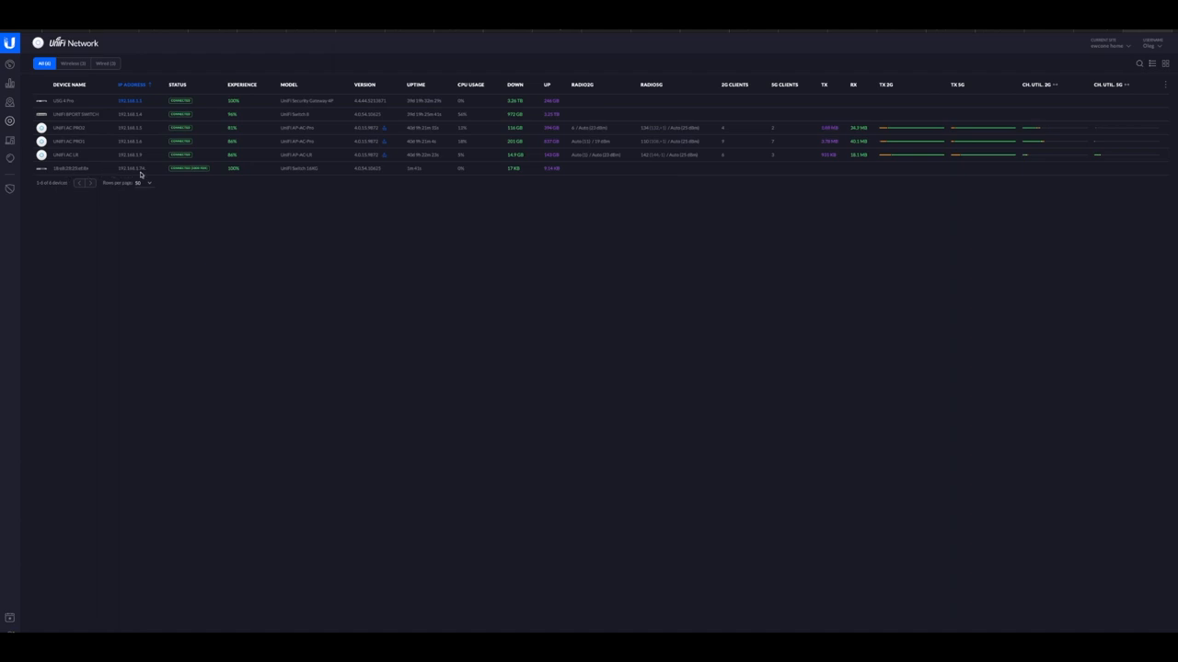
mouse_move(143, 173)
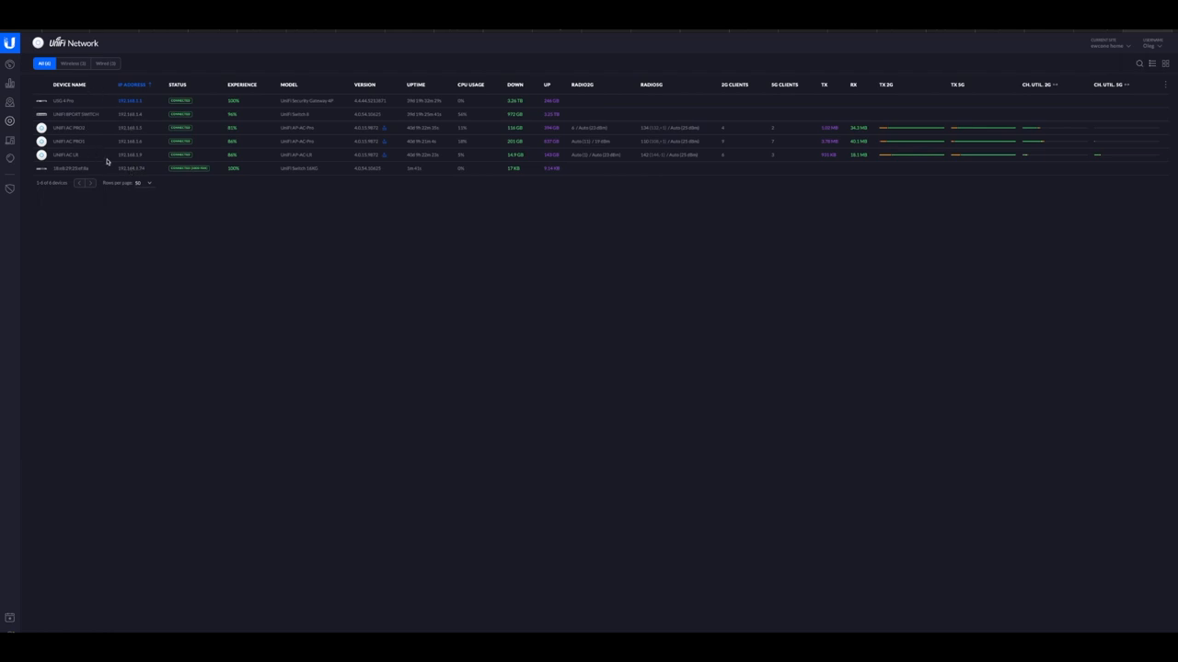
mouse_move(129, 173)
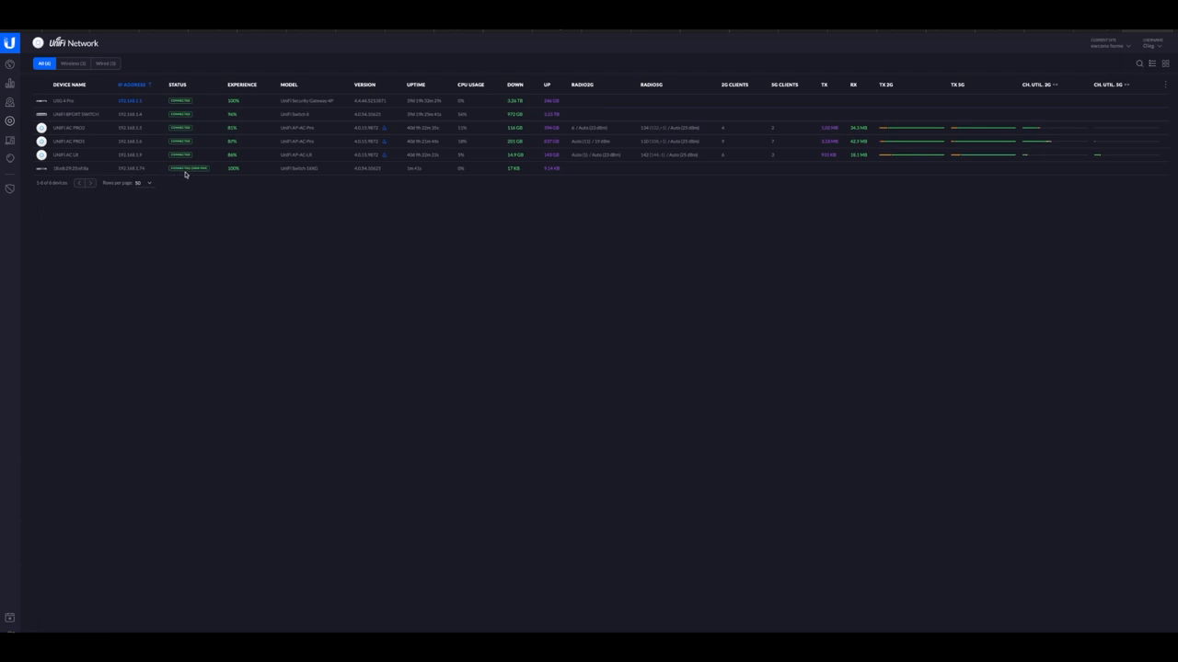
mouse_move(199, 175)
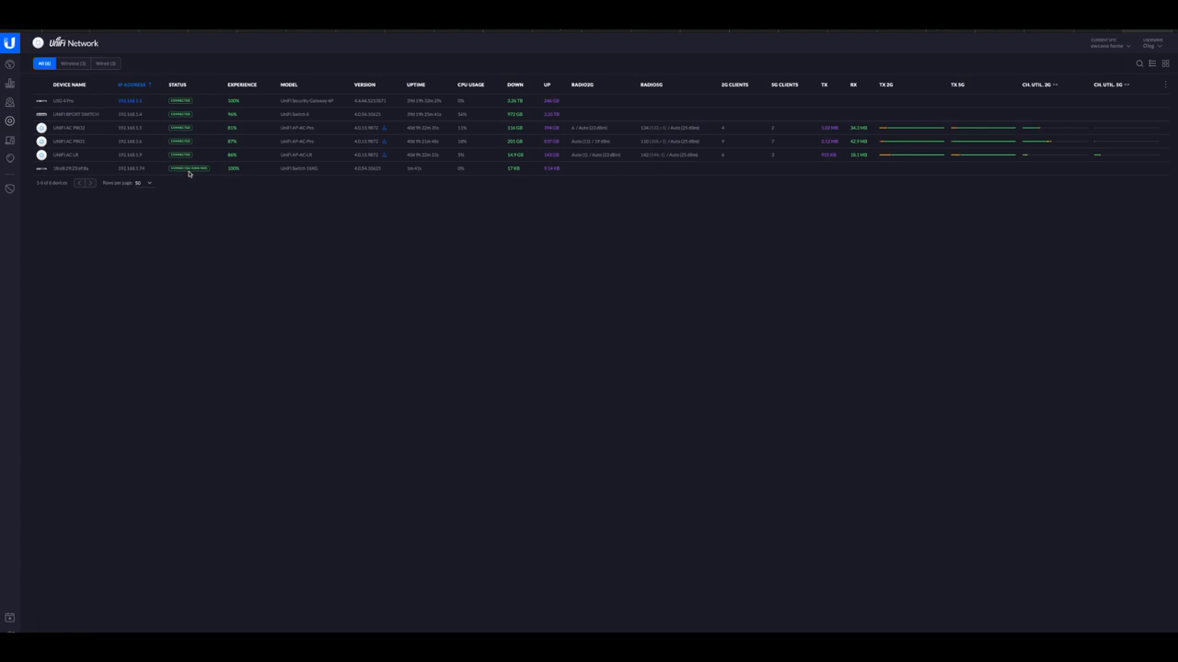
mouse_move(186, 157)
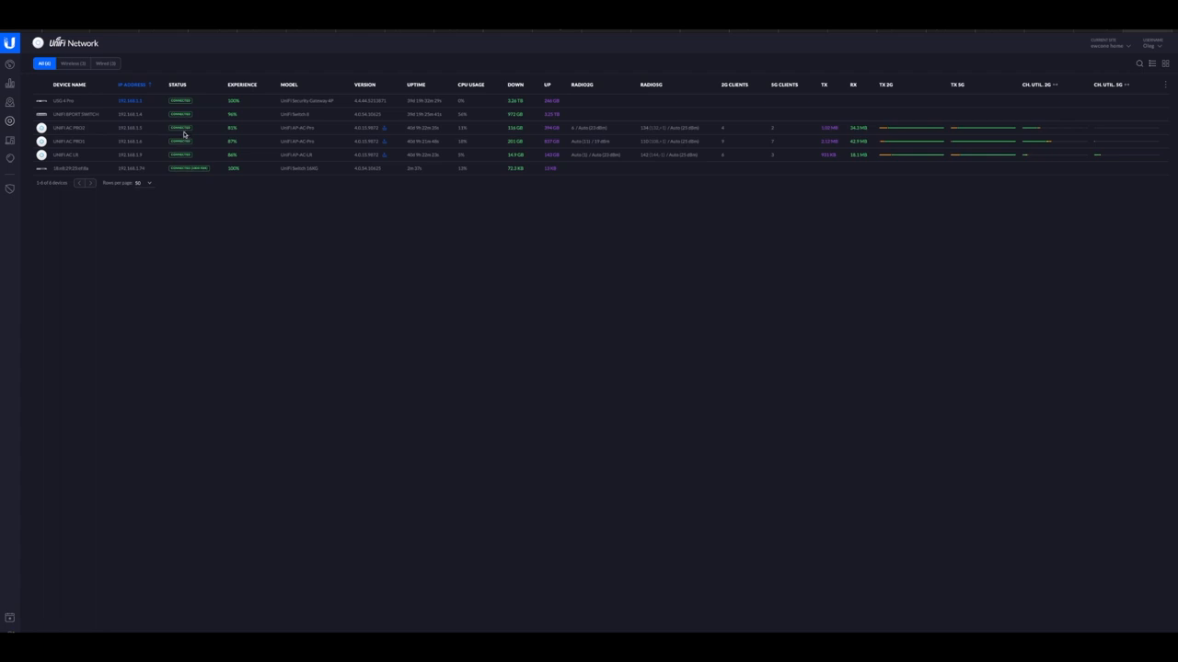
mouse_move(195, 175)
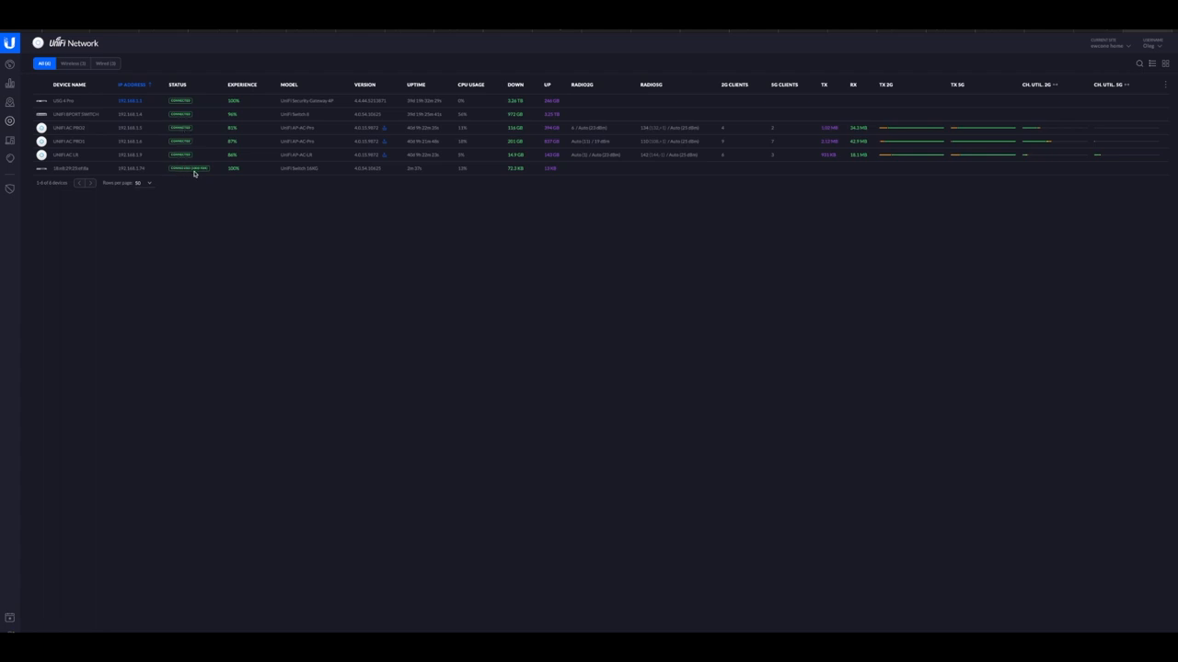
mouse_move(186, 151)
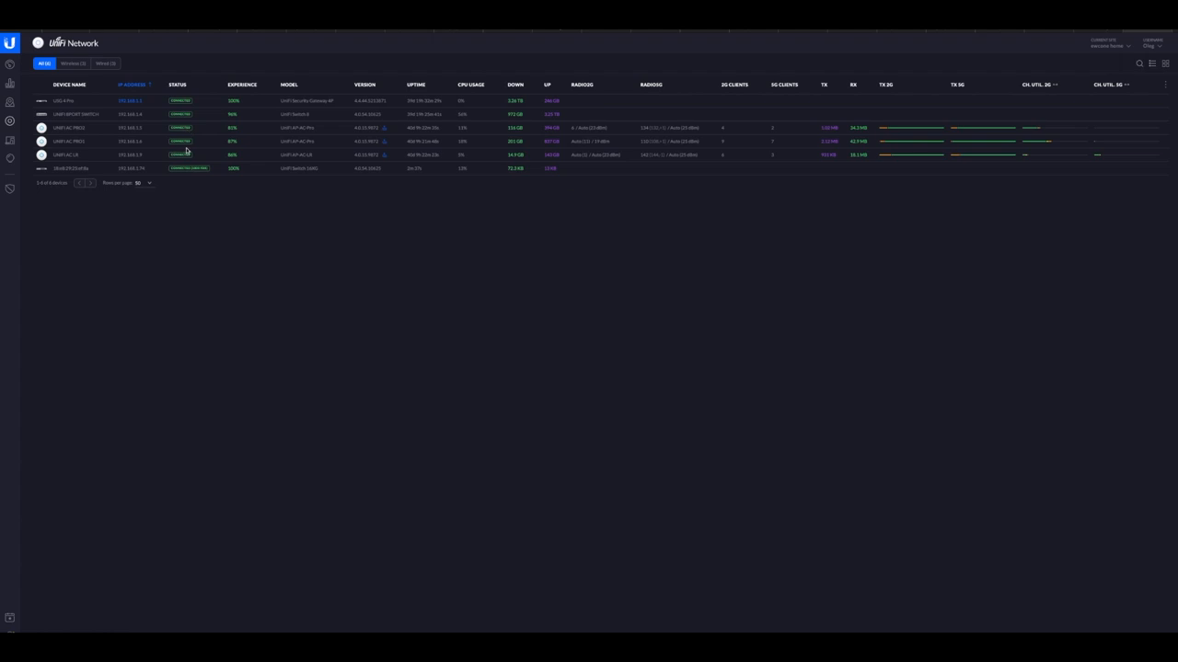
mouse_move(292, 173)
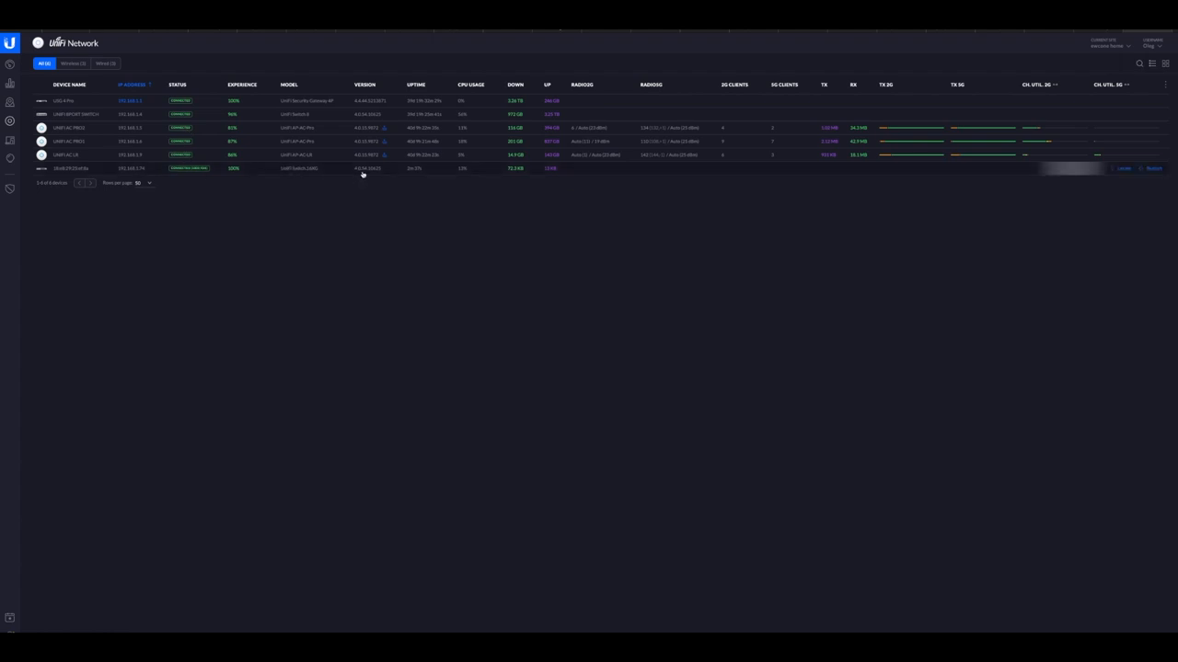
mouse_move(373, 176)
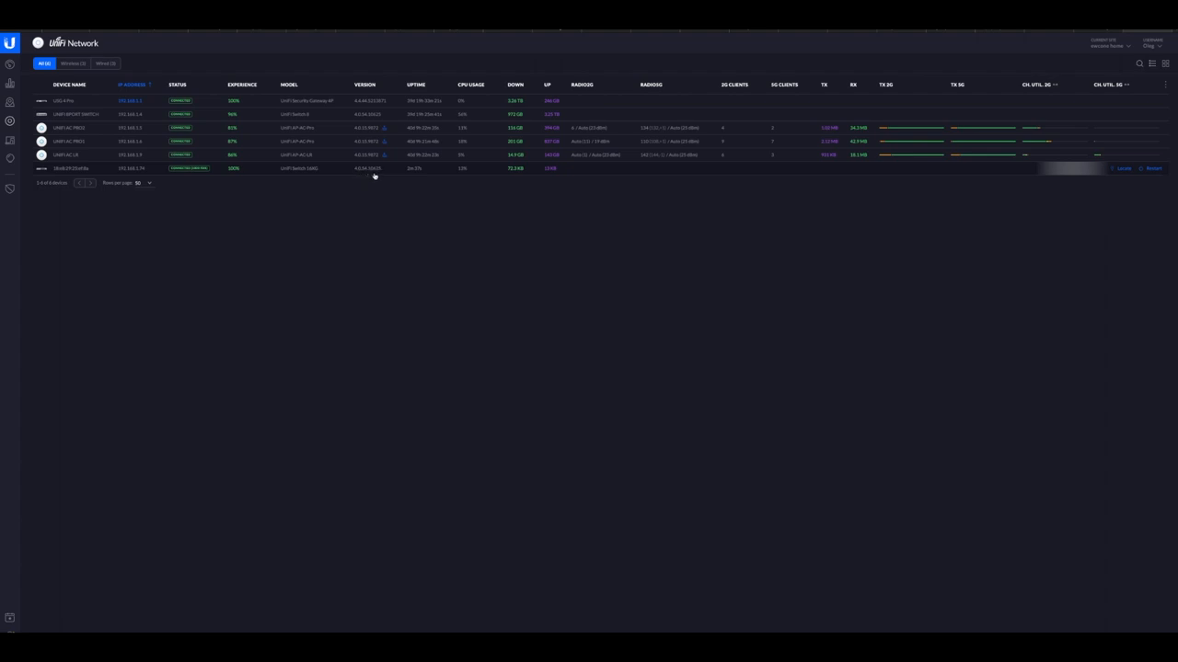
mouse_move(661, 173)
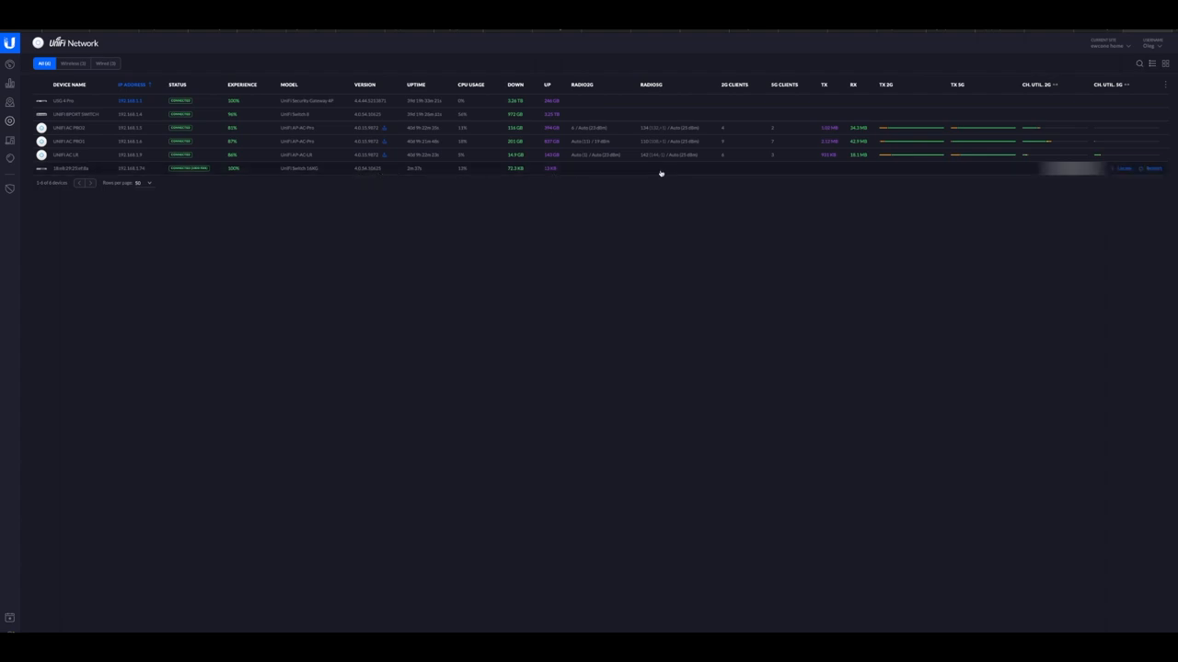
- Bring up the new switch's settings with its network IP options (DHCP or static)
click(70, 169)
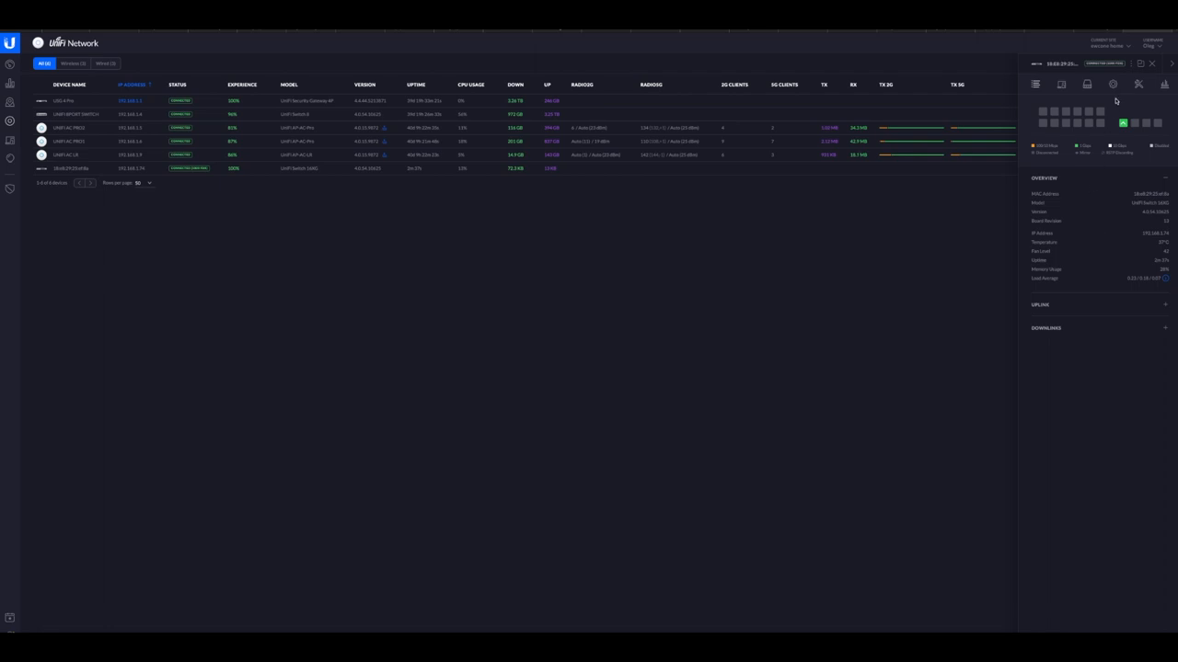
mouse_move(1113, 85)
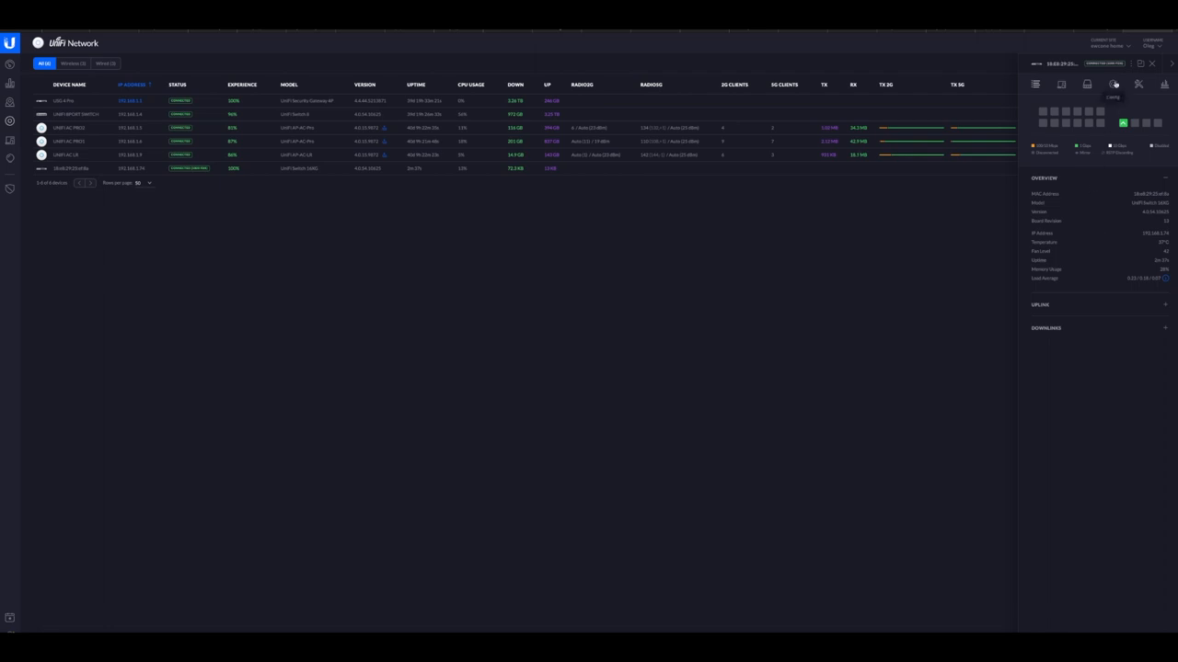
click(1113, 84)
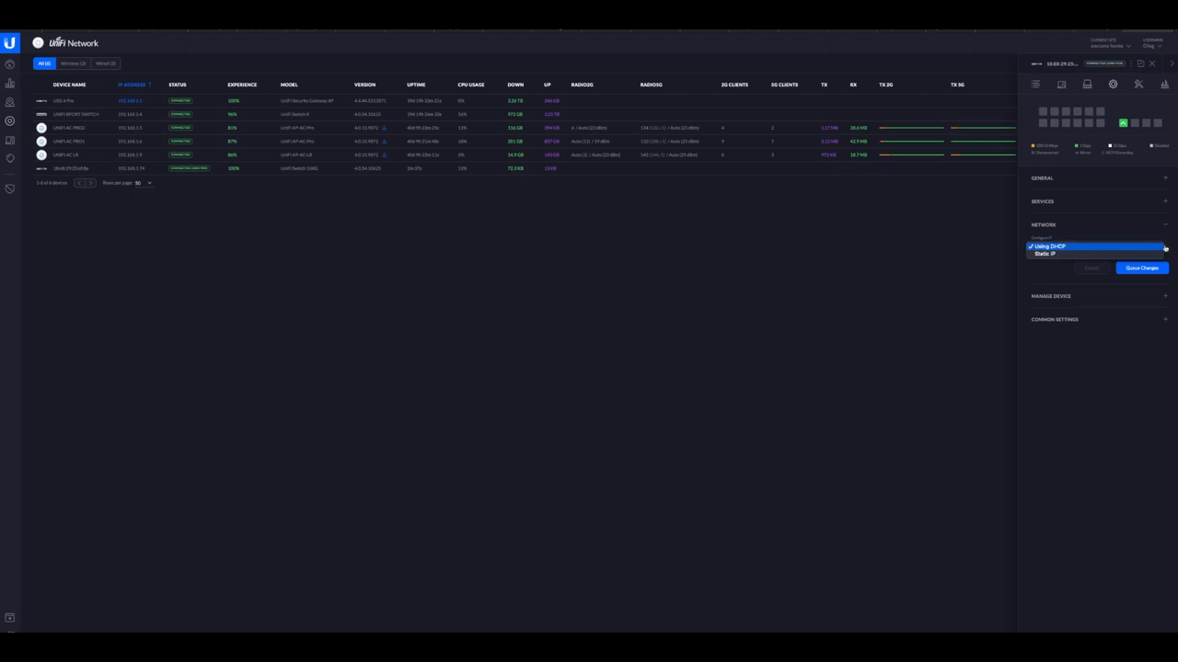
- Set the switch to a static IP with gateway and DNS, then queue and apply the changes
click(1045, 254)
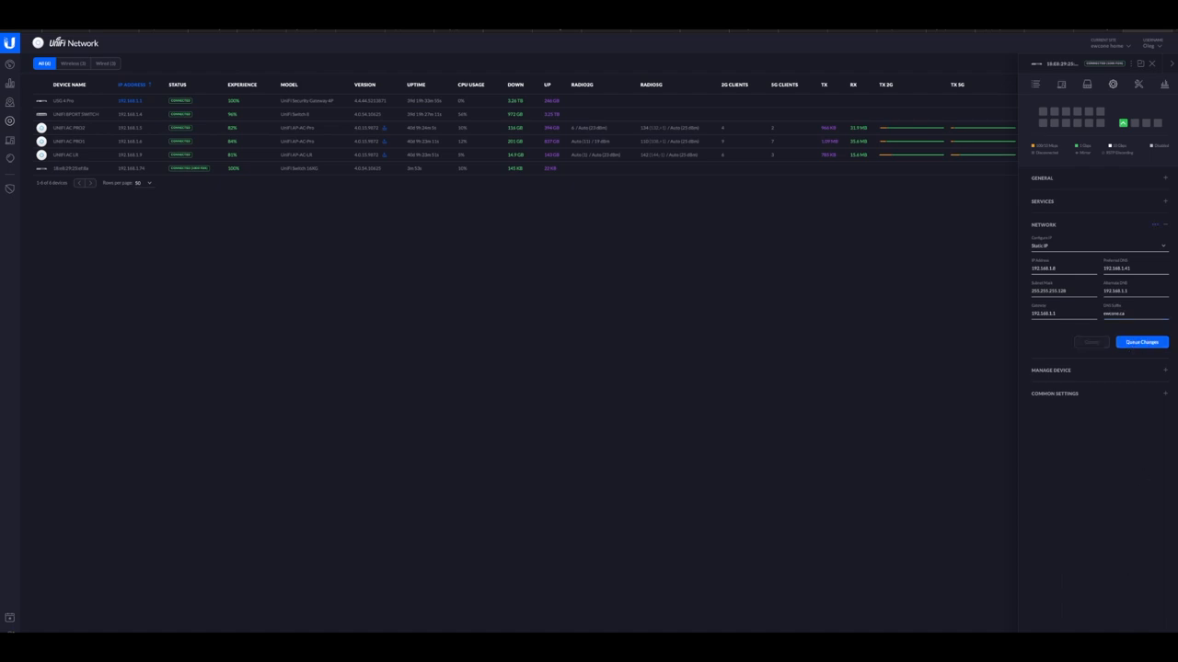
click(1141, 340)
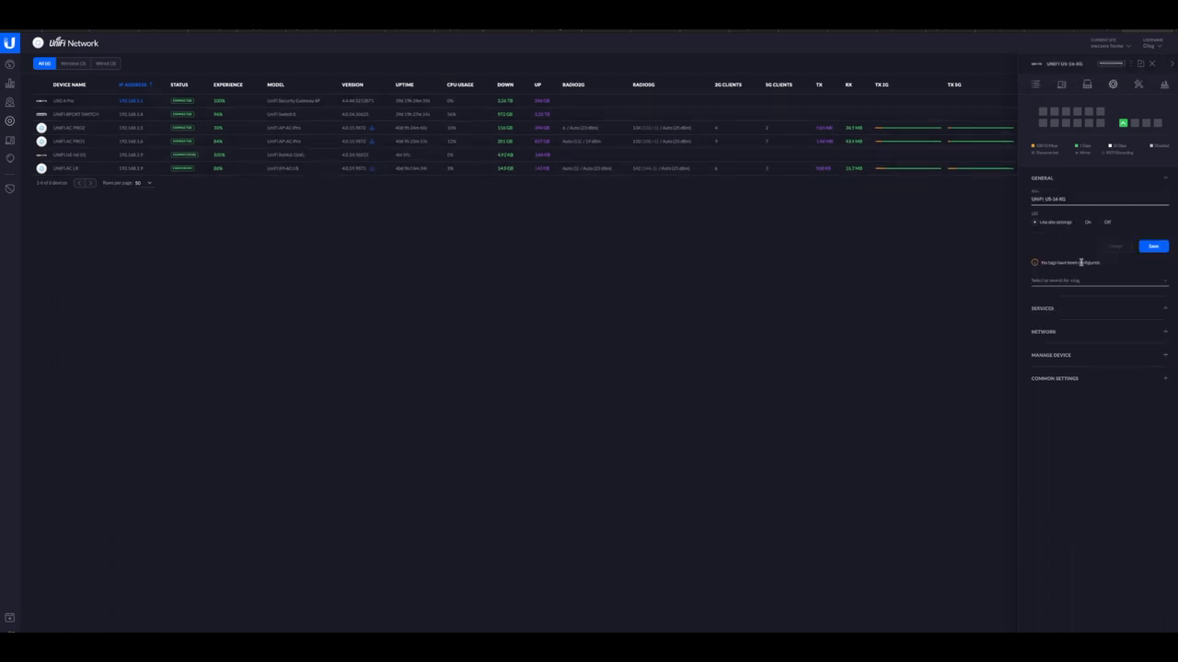
click(1152, 247)
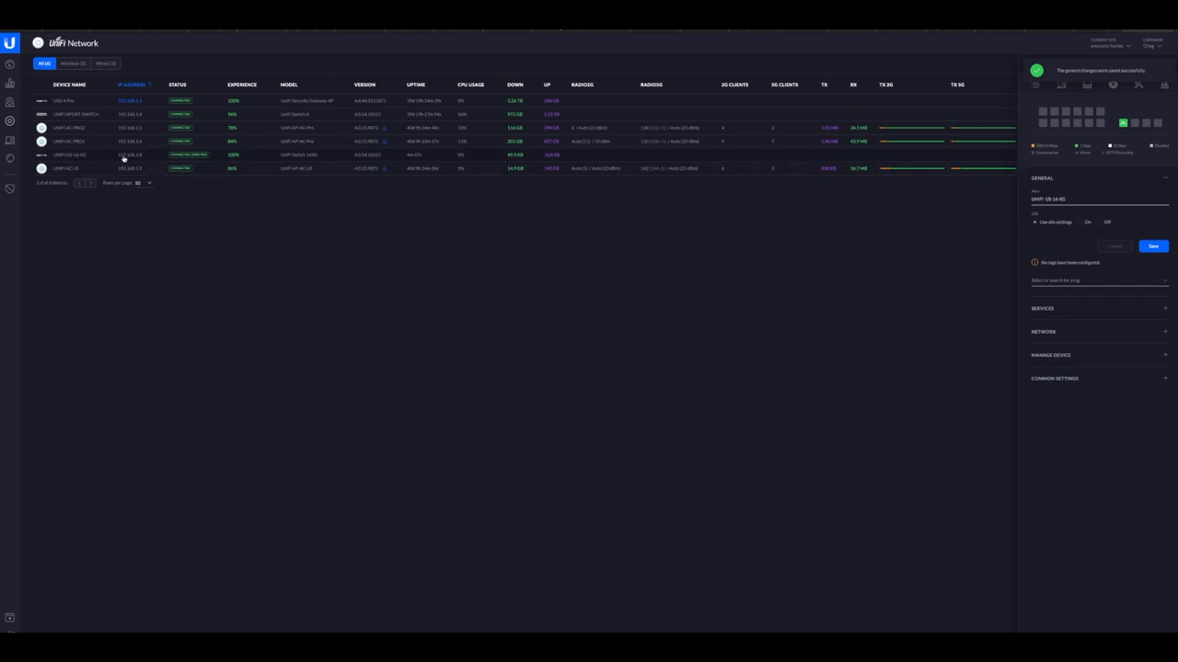
mouse_move(928, 169)
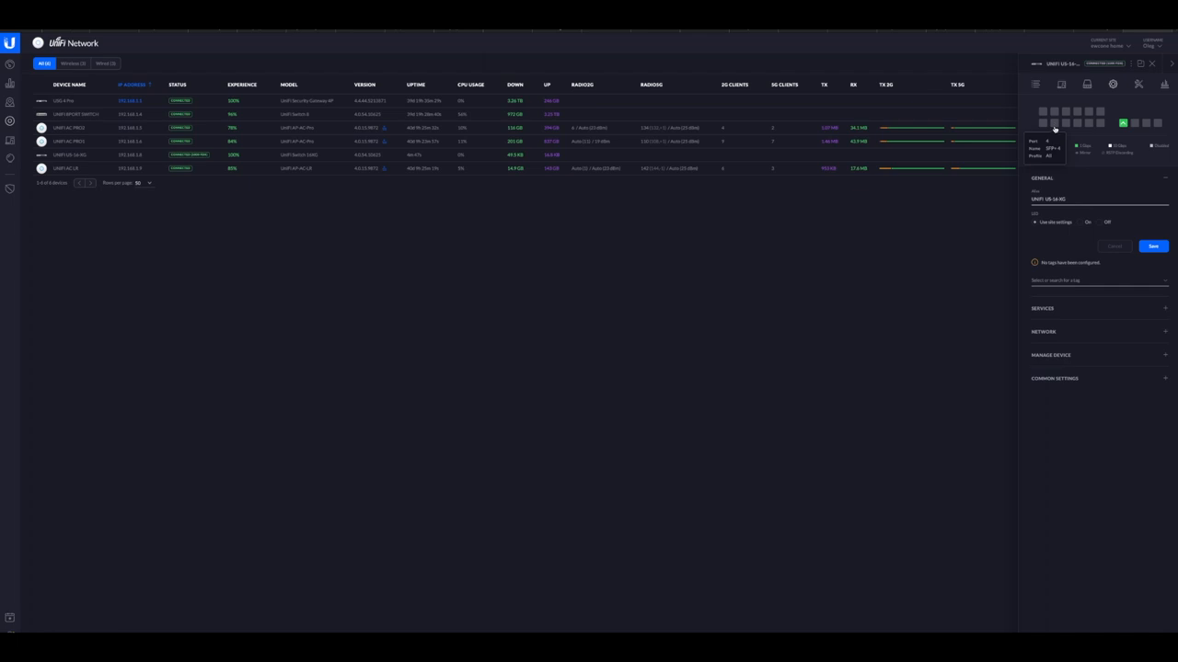
mouse_move(1086, 122)
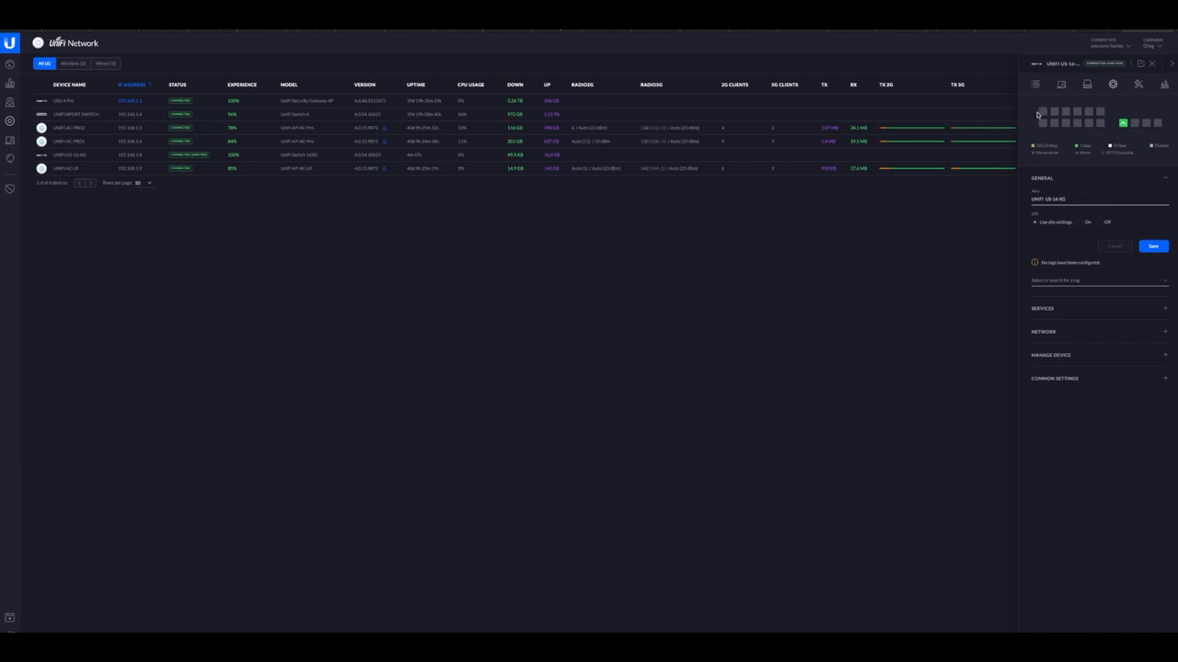
mouse_move(1042, 114)
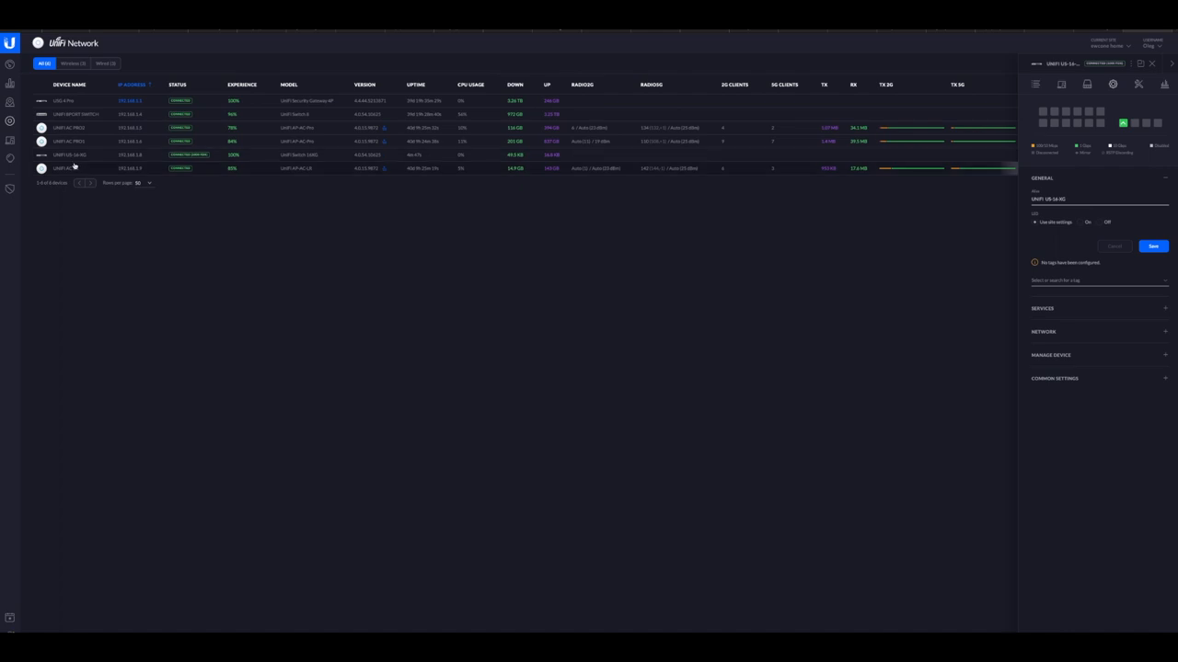
mouse_move(927, 131)
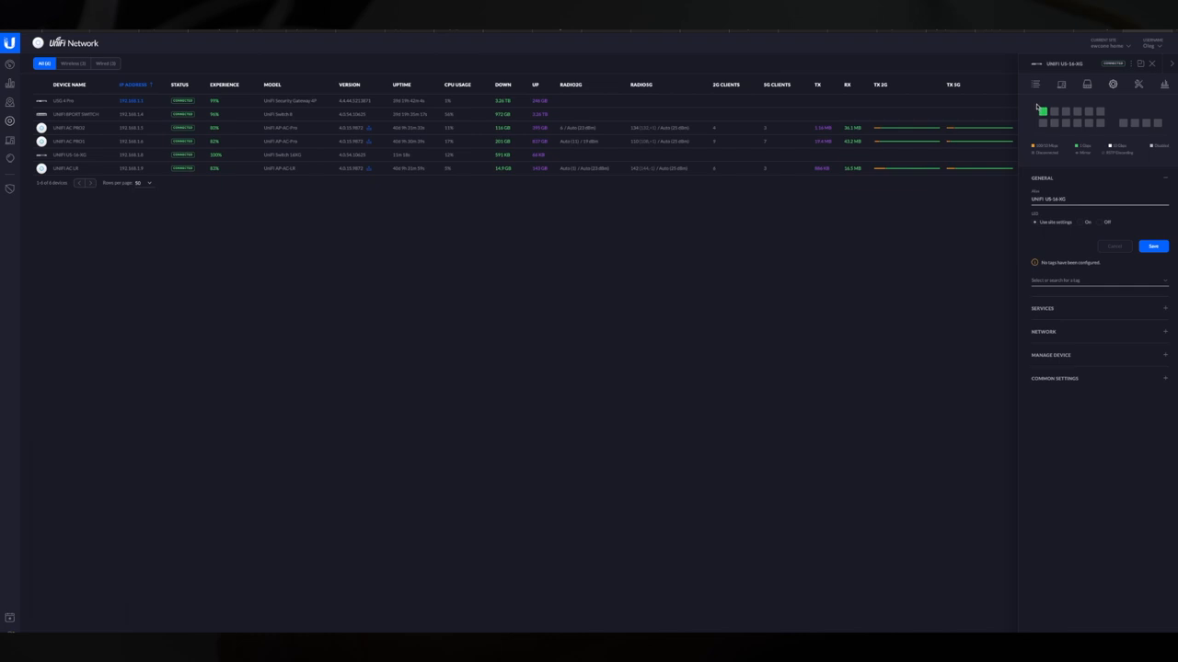
mouse_move(1044, 113)
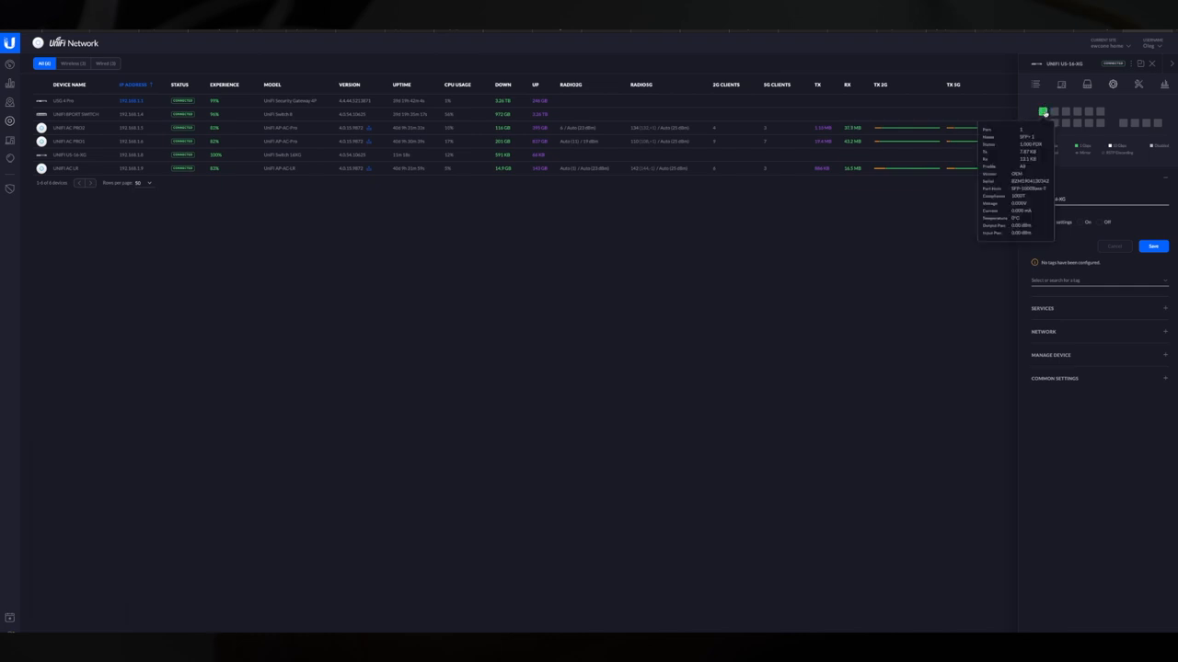